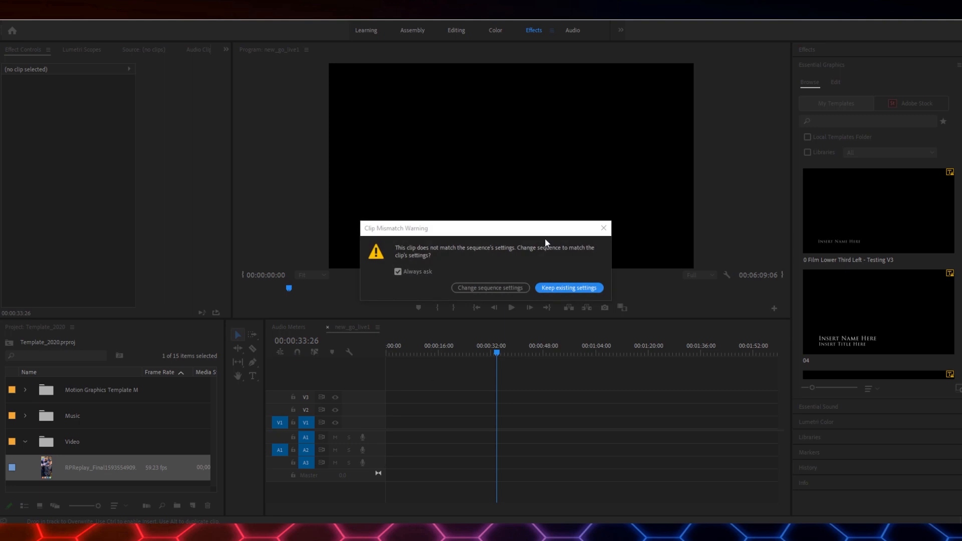
Step: Keep existing sequence settings, then shift the half-size recording slightly right in frame
left_click(566, 288)
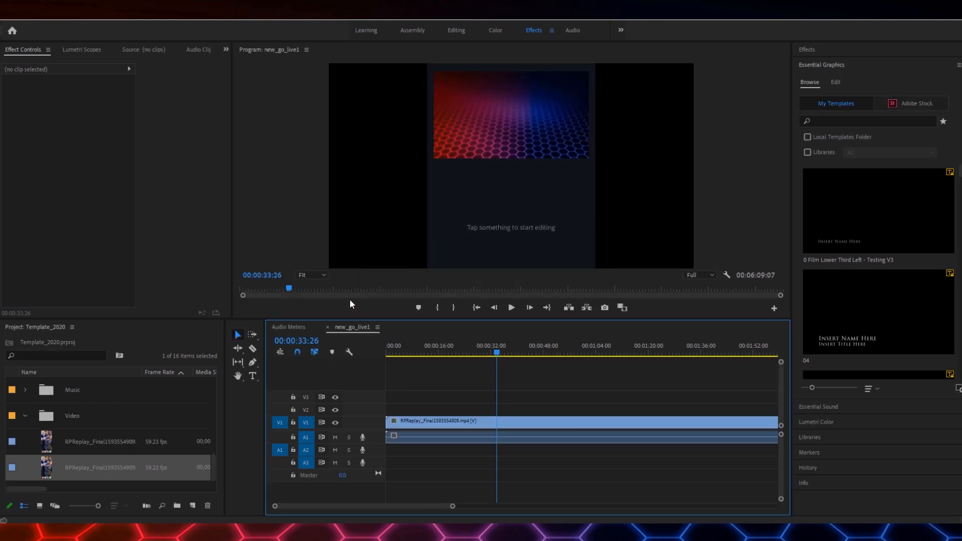
left_click(583, 421)
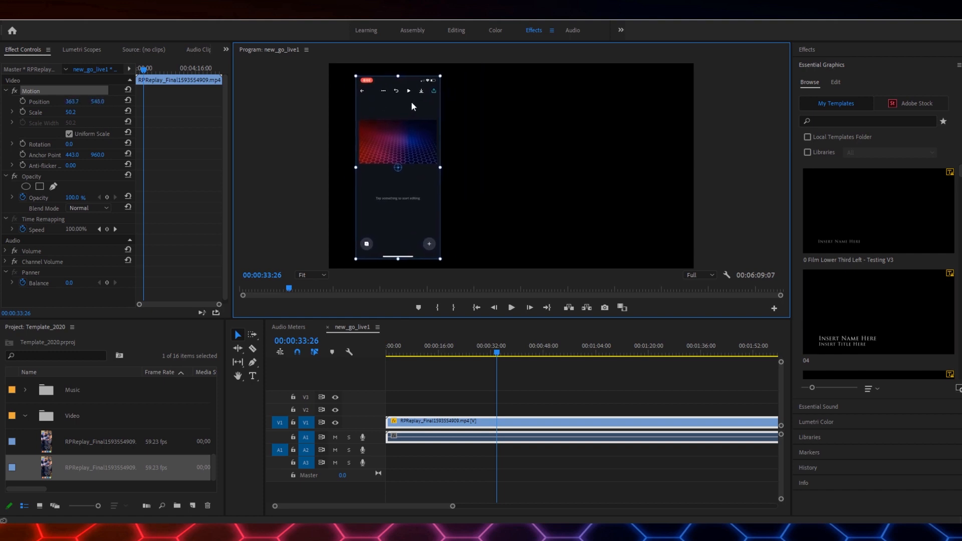
left_click_drag(397, 167, 406, 161)
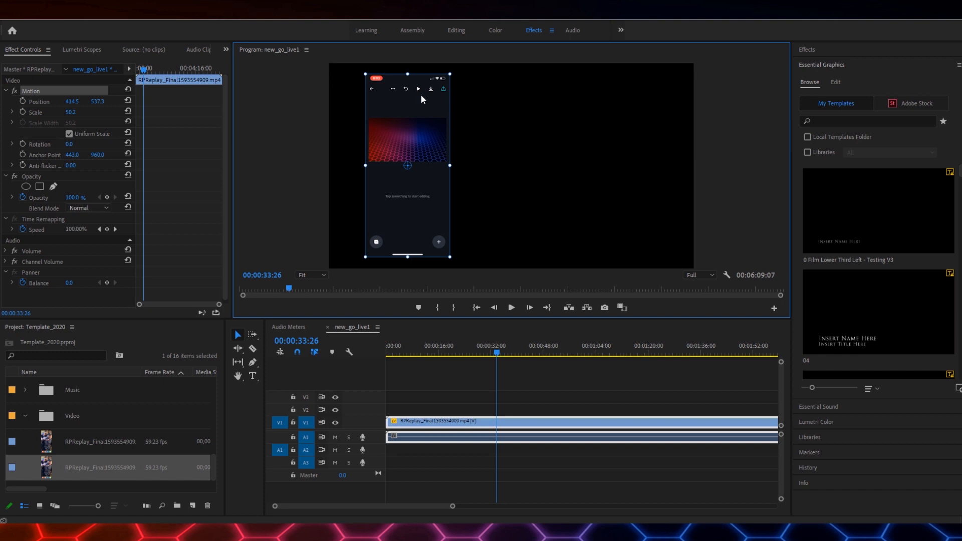
mouse_move(364, 109)
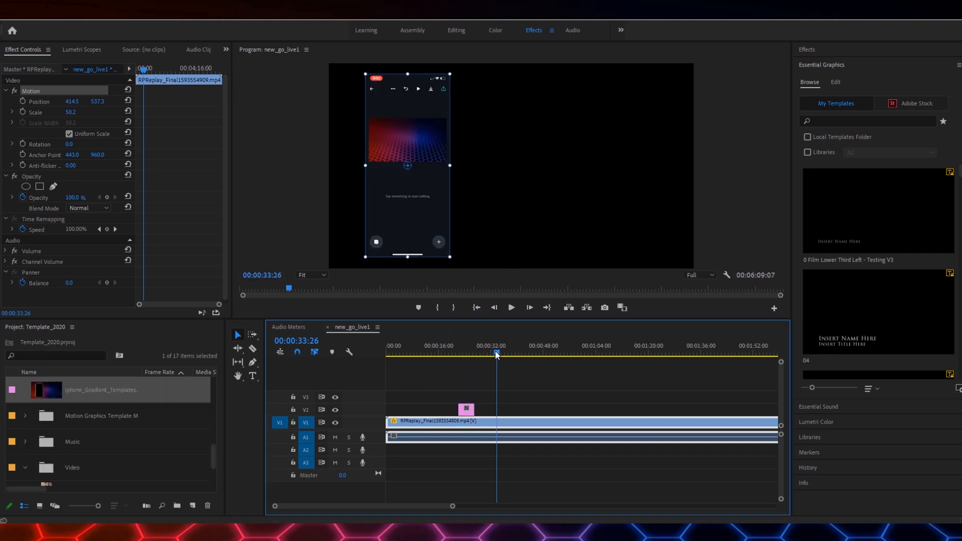
Step: Layer the iPhone template above the recording and position the recording inside the phone screen
left_click(461, 353)
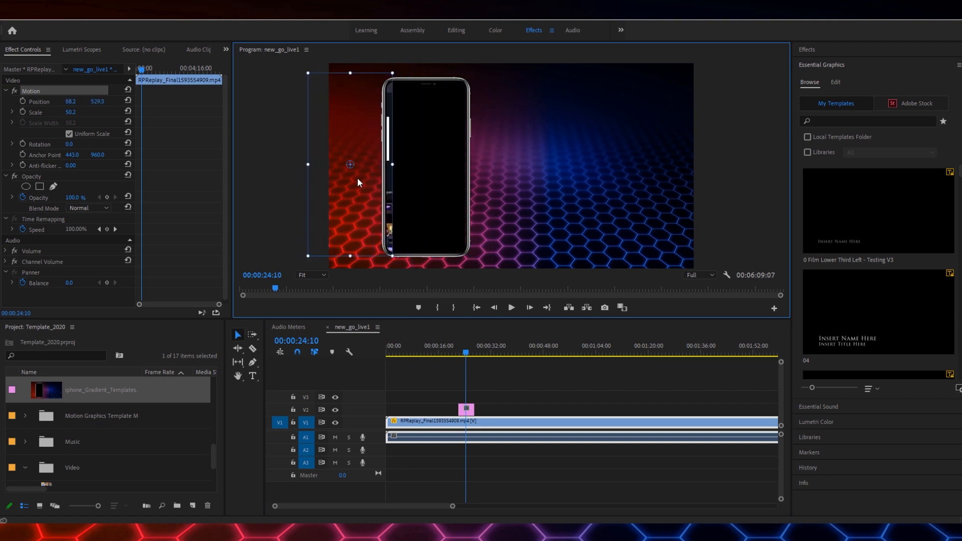
left_click_drag(349, 164, 371, 164)
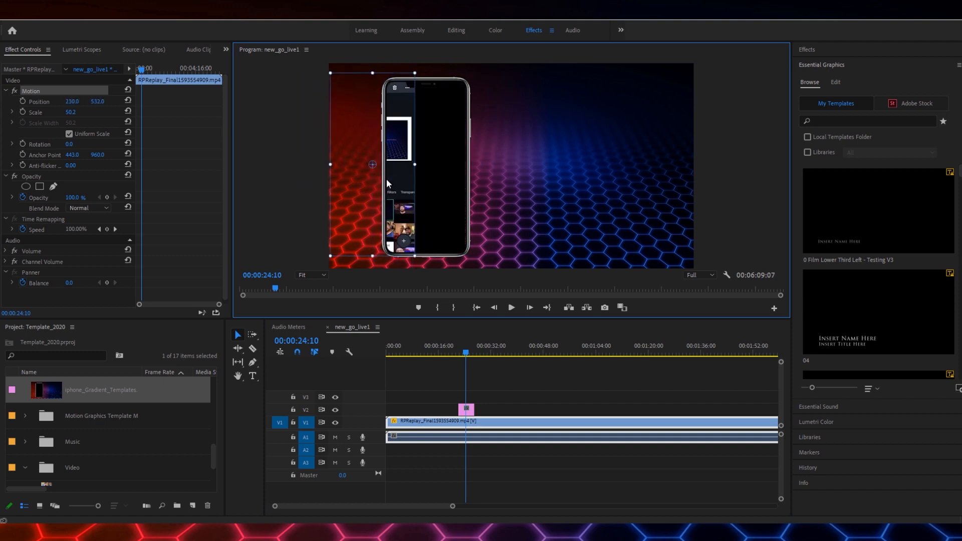
left_click_drag(372, 164, 421, 164)
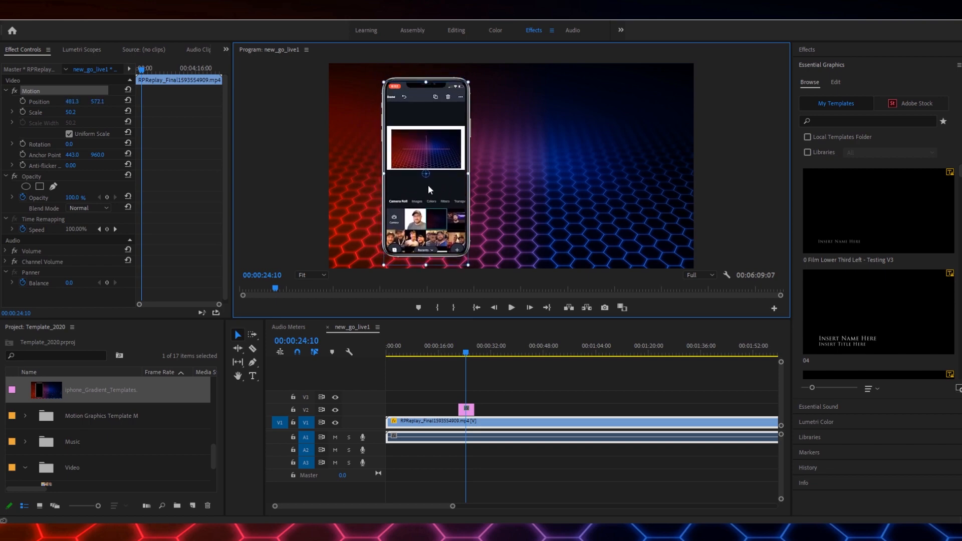
left_click_drag(426, 166, 383, 162)
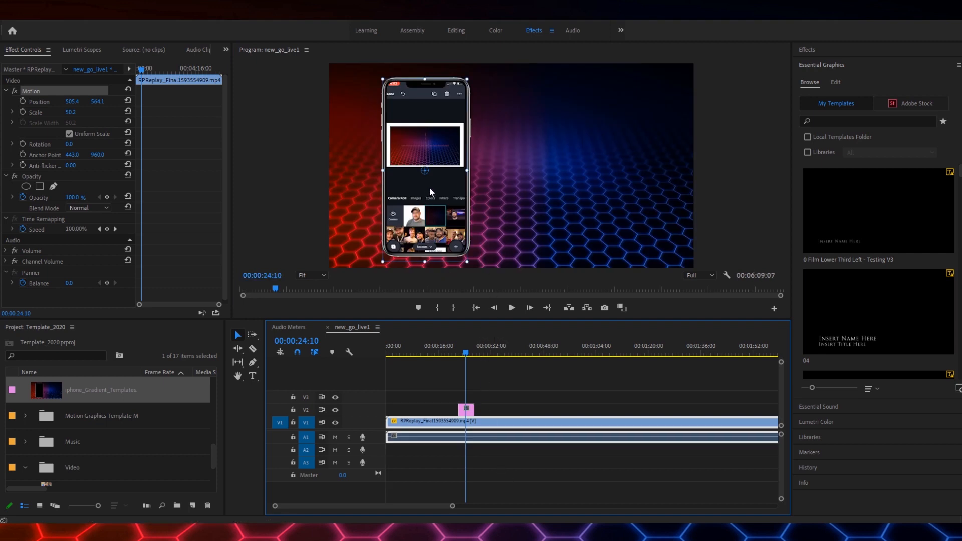
left_click_drag(425, 169, 420, 178)
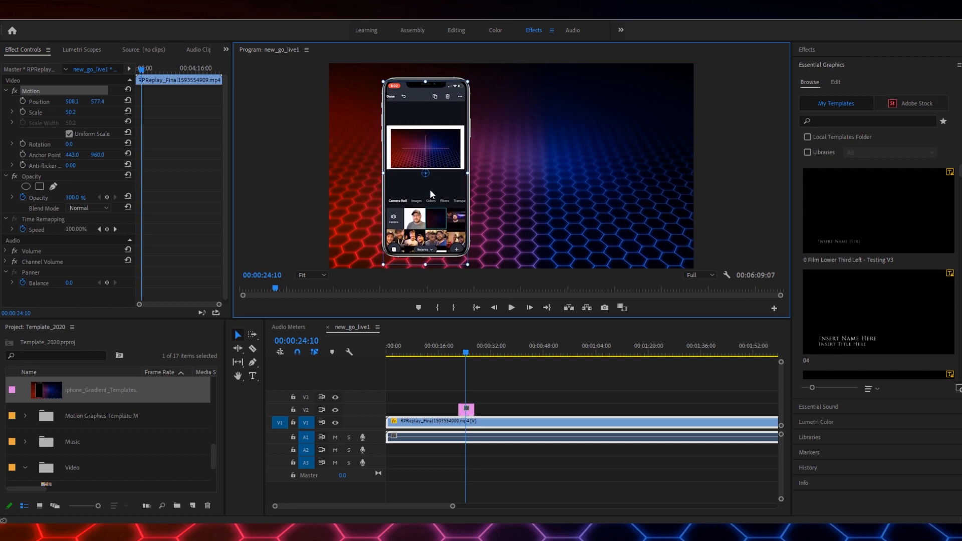
mouse_move(392, 265)
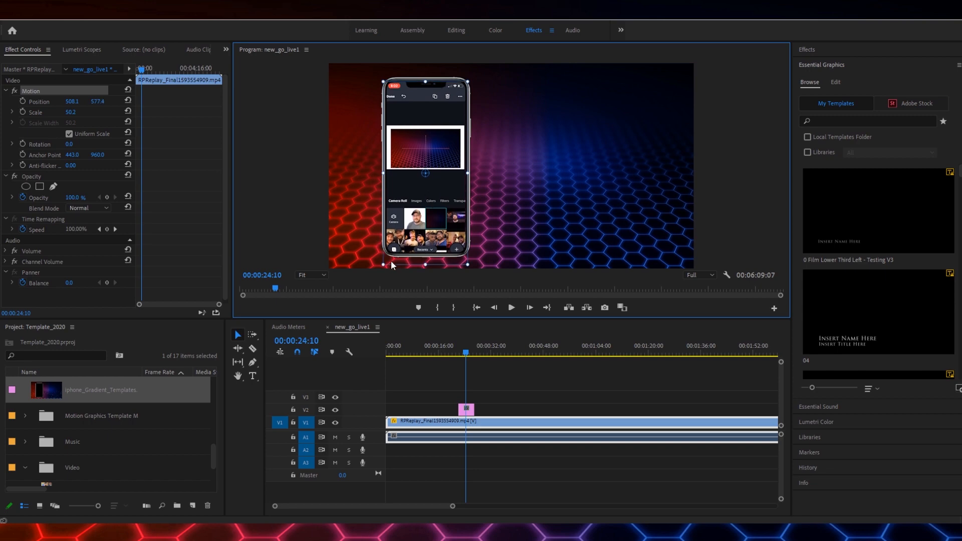
mouse_move(468, 265)
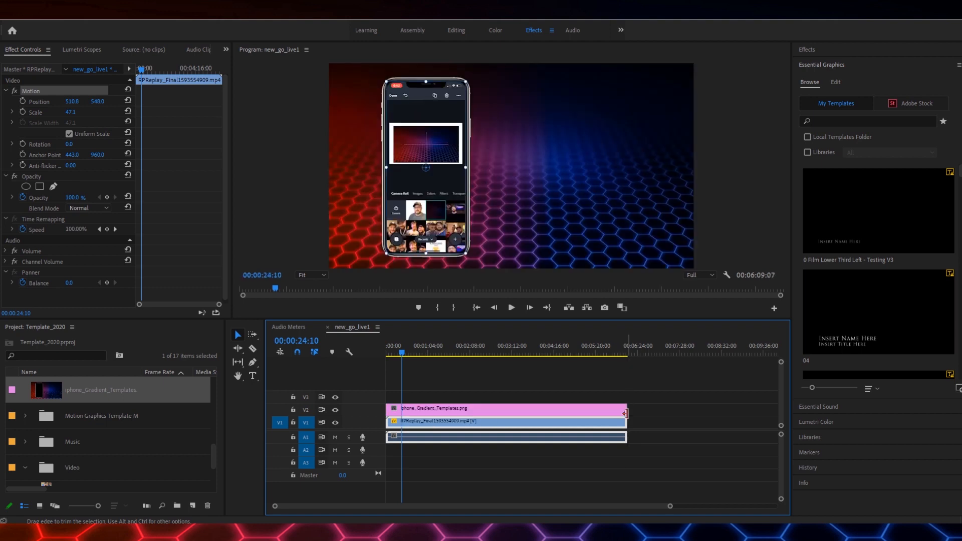
left_click(477, 307)
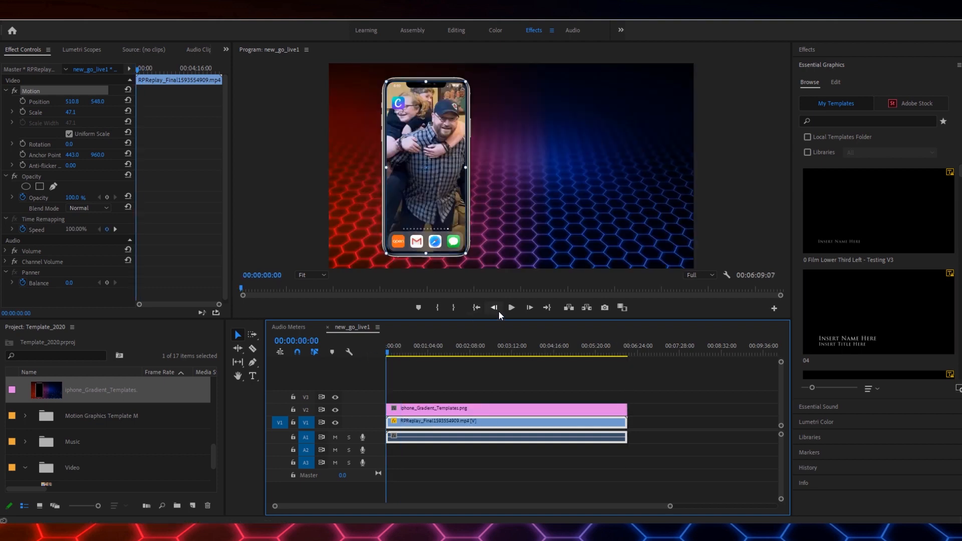
left_click(512, 307)
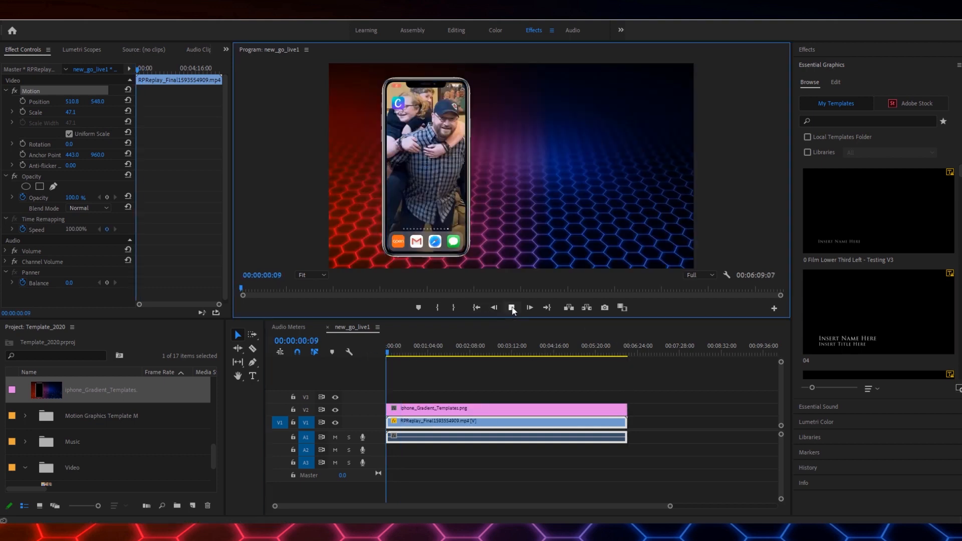
left_click(511, 307)
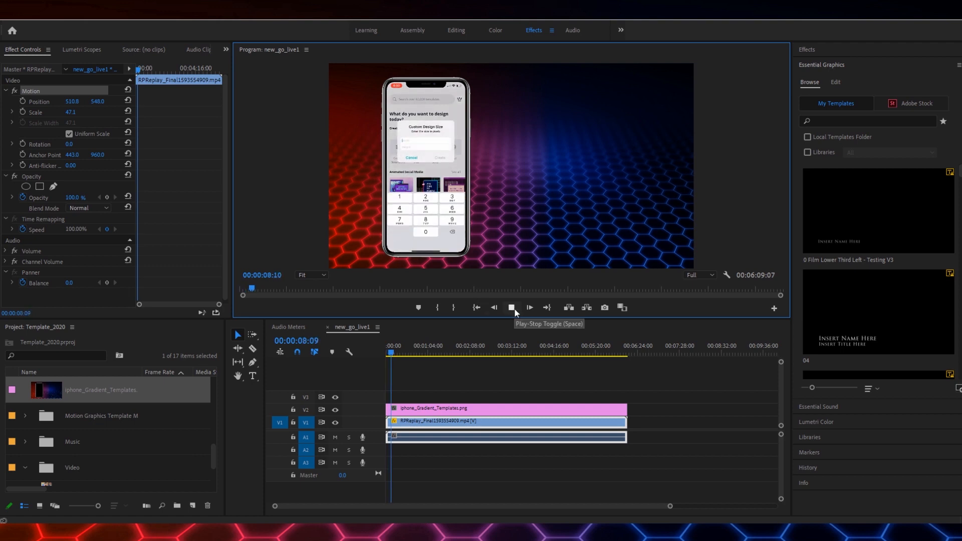
left_click(512, 307)
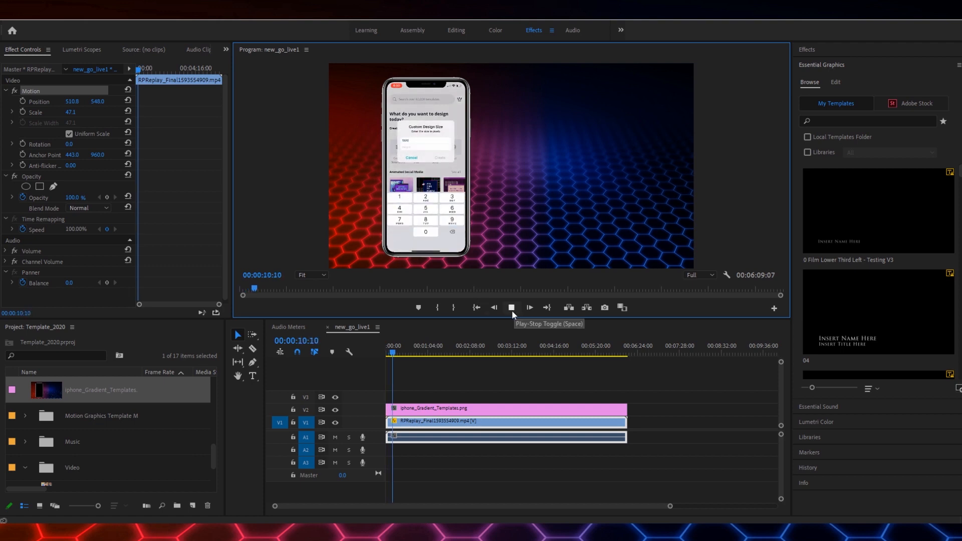
left_click(511, 307)
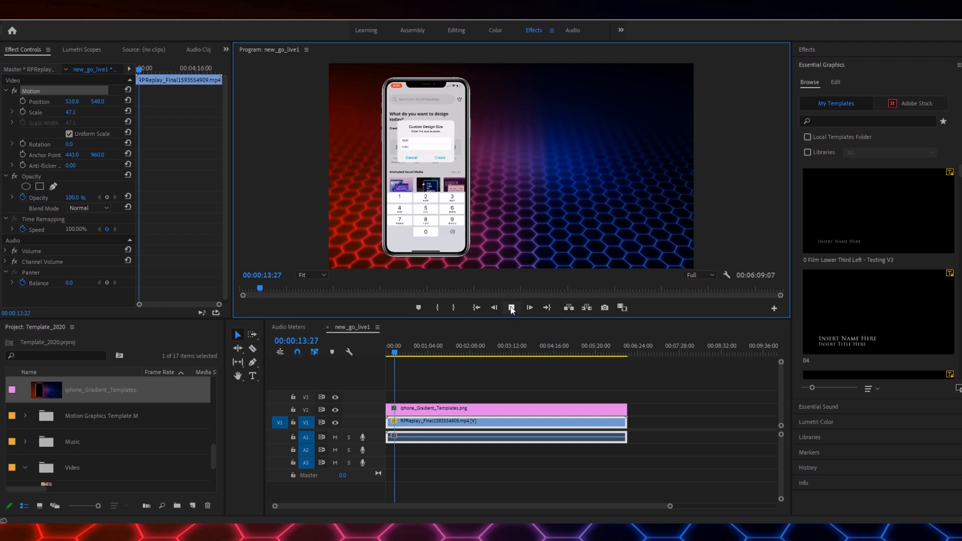
left_click(511, 307)
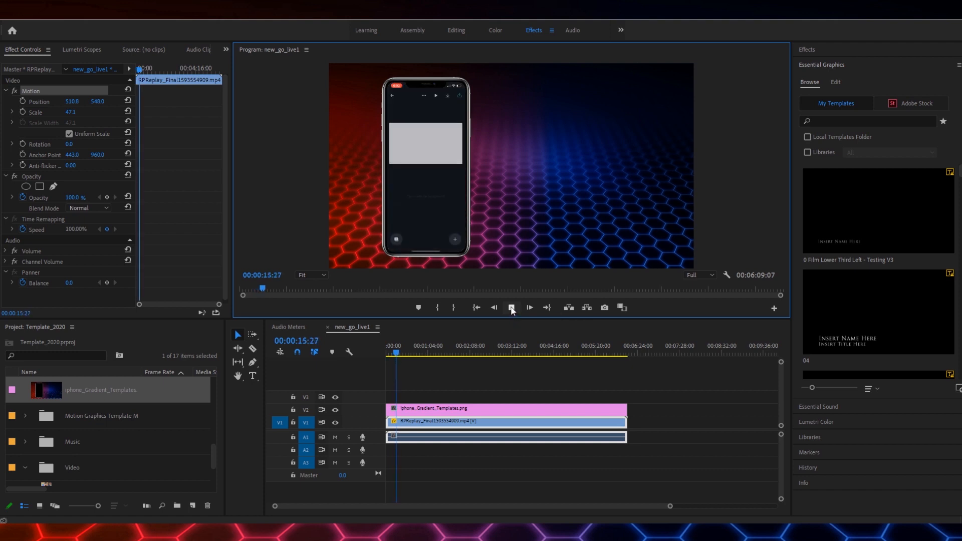
left_click(528, 307)
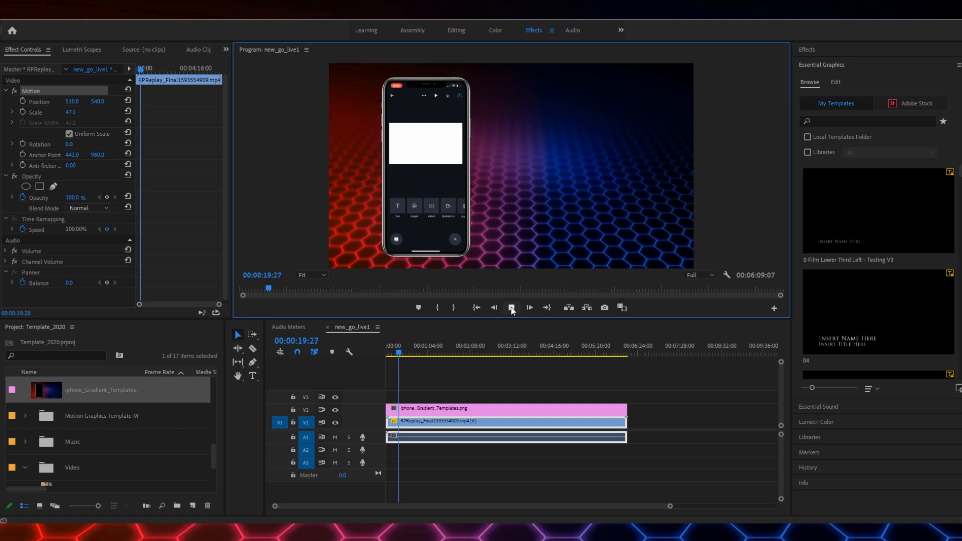
left_click(511, 307)
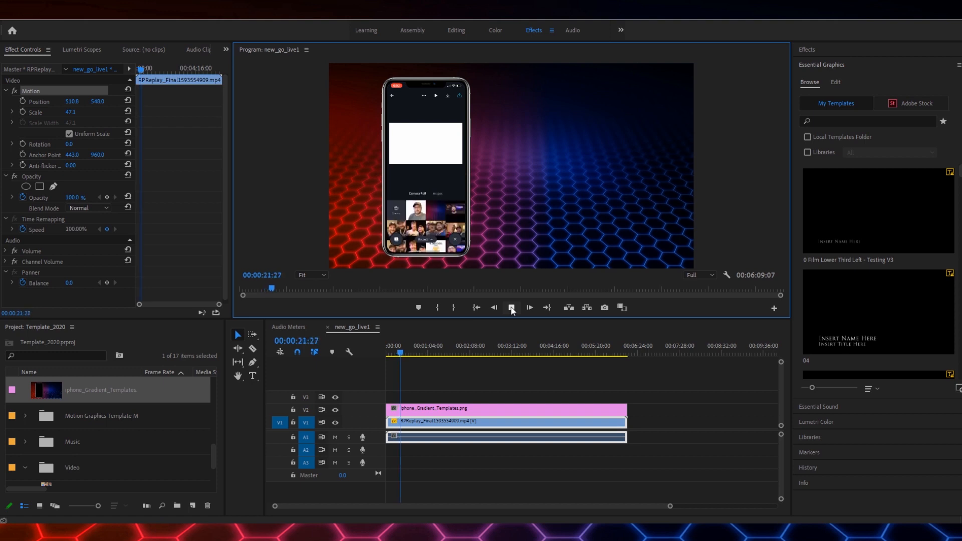
left_click(511, 307)
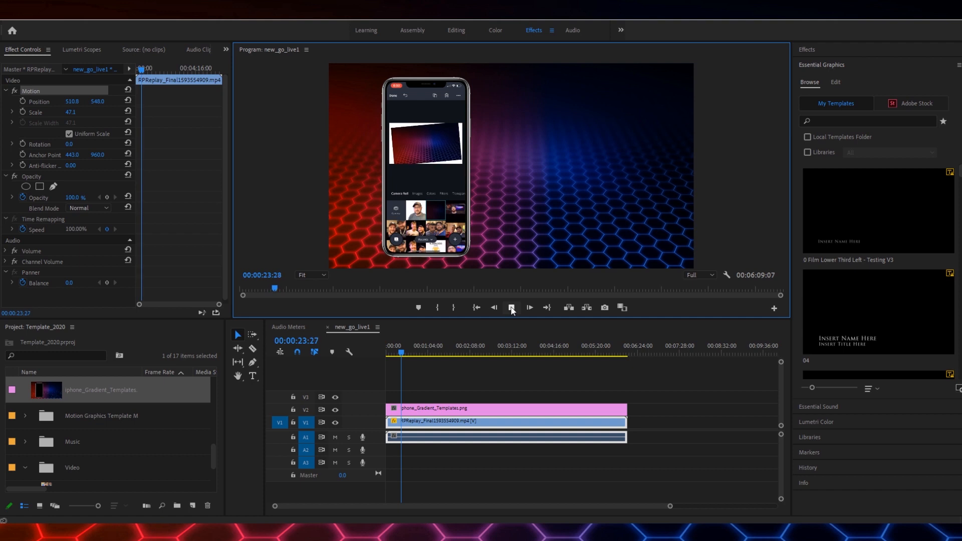
left_click(511, 308)
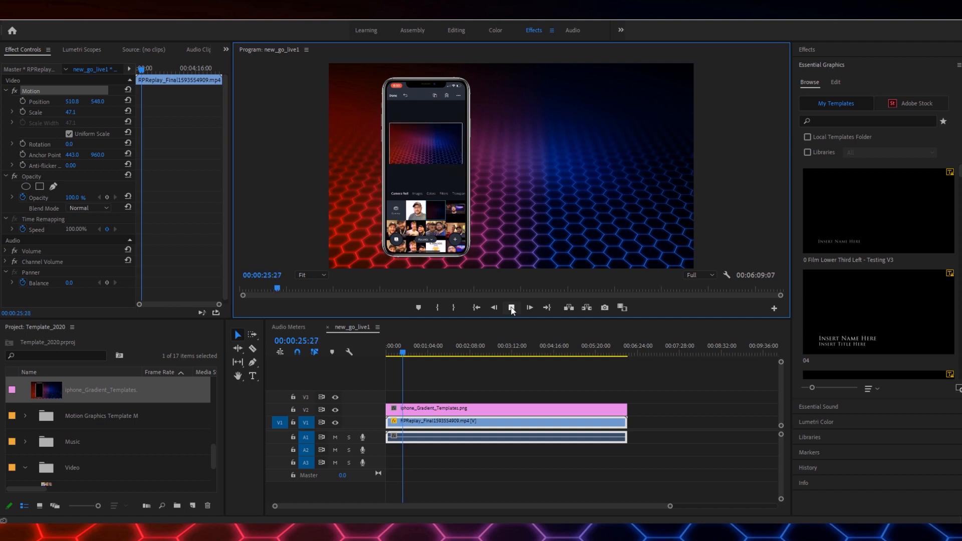
left_click(512, 307)
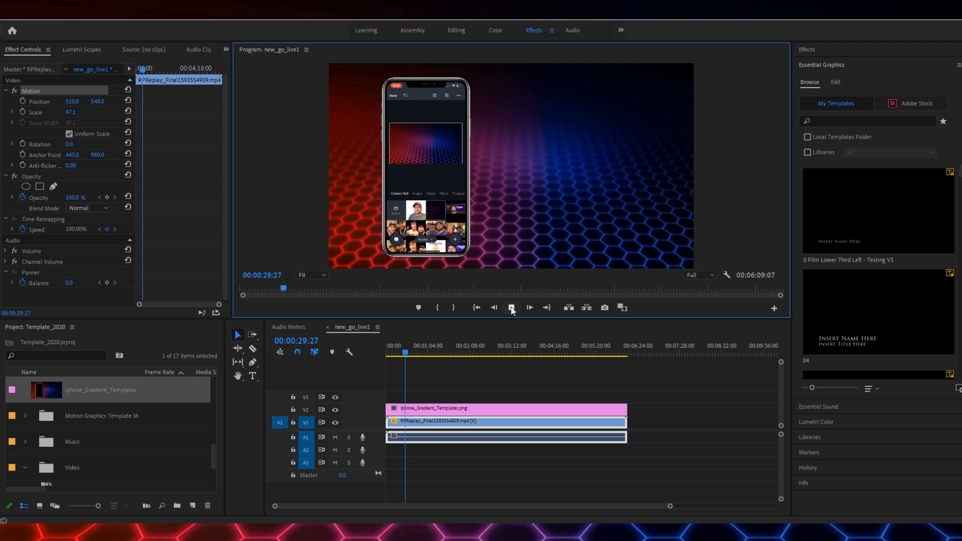
left_click(529, 307)
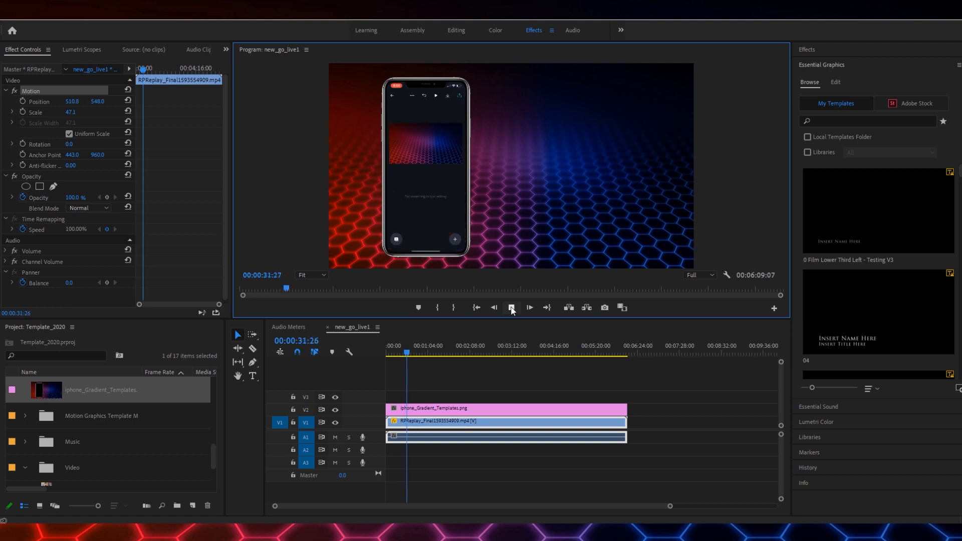
left_click(511, 307)
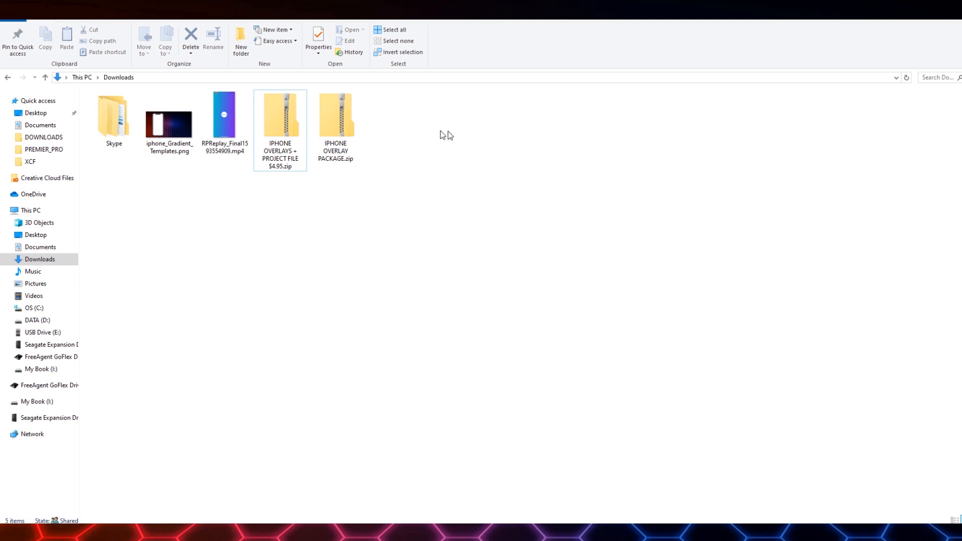
Step: Open the IPHONE OVERLAY PACKAGE zip and folder, showing files as large icons
double_click(335, 116)
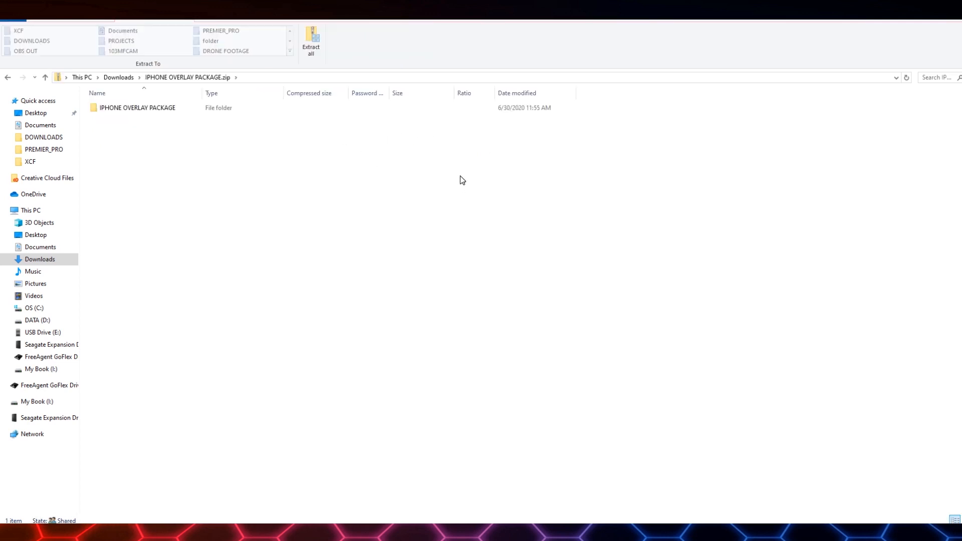
double_click(137, 108)
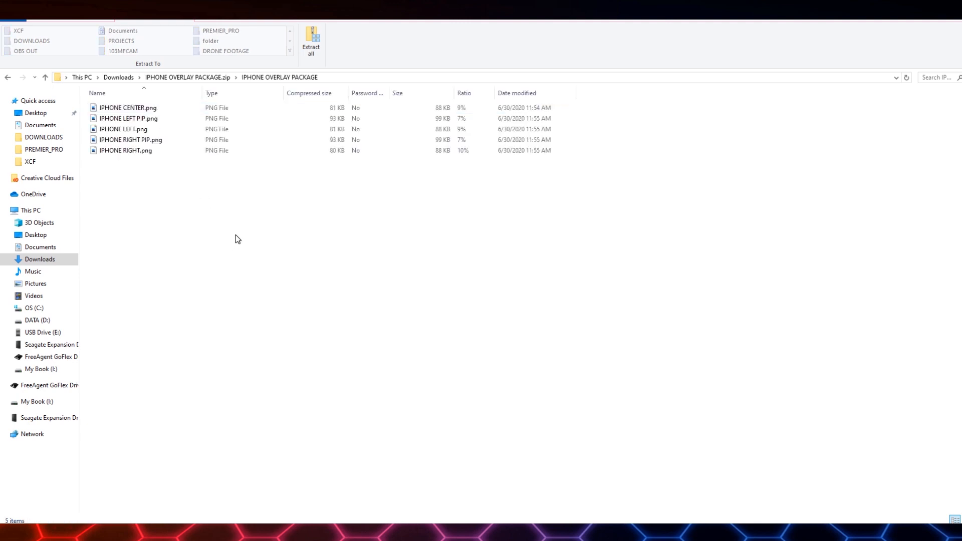
right_click(238, 238)
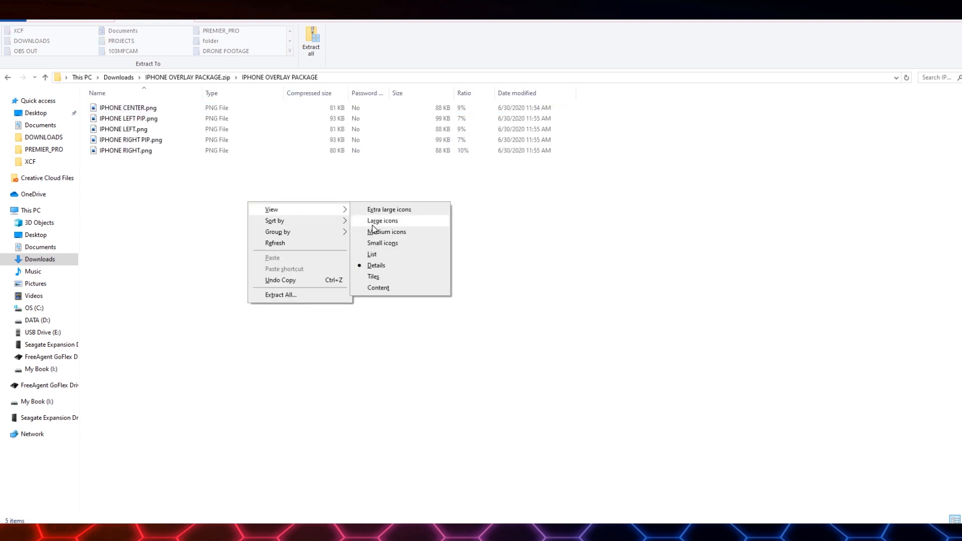
left_click(382, 220)
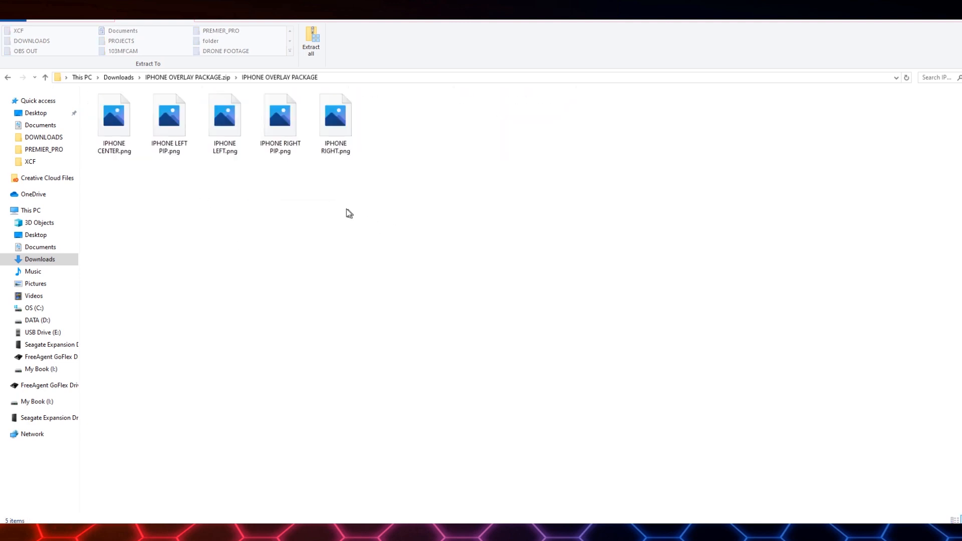
mouse_move(314, 207)
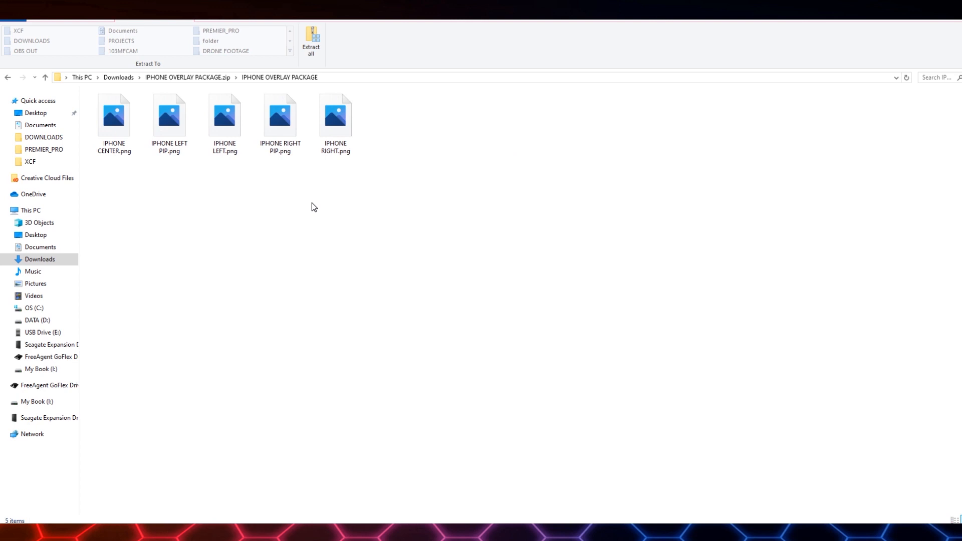
Step: Select the IPHONE CENTER, IPHONE LEFT and IPHONE LEFT PIP overlay PNGs in turn
left_click(114, 115)
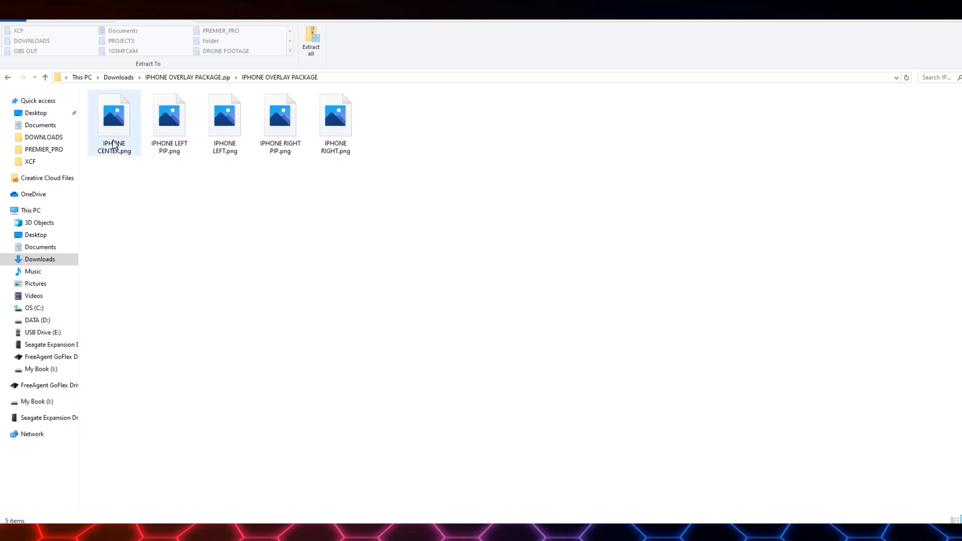
mouse_move(121, 126)
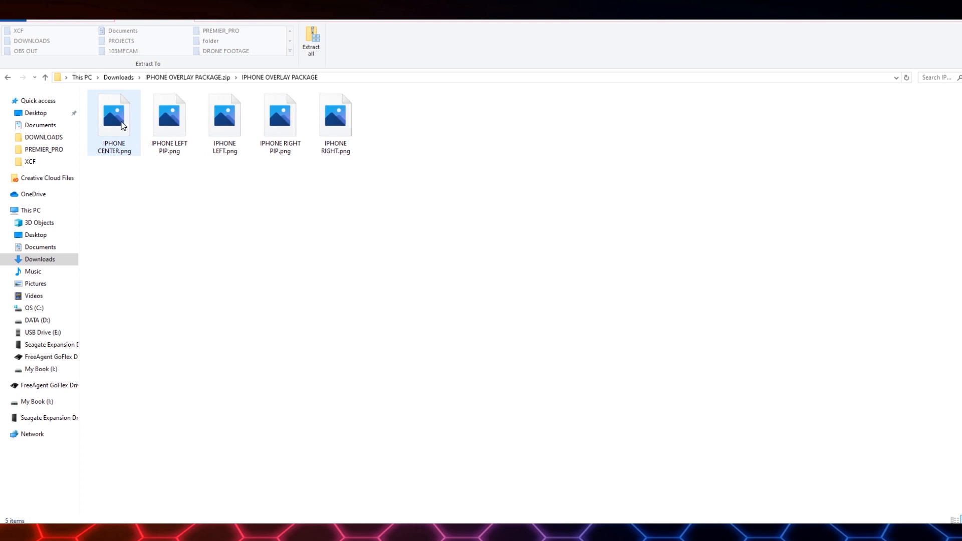
left_click(114, 115)
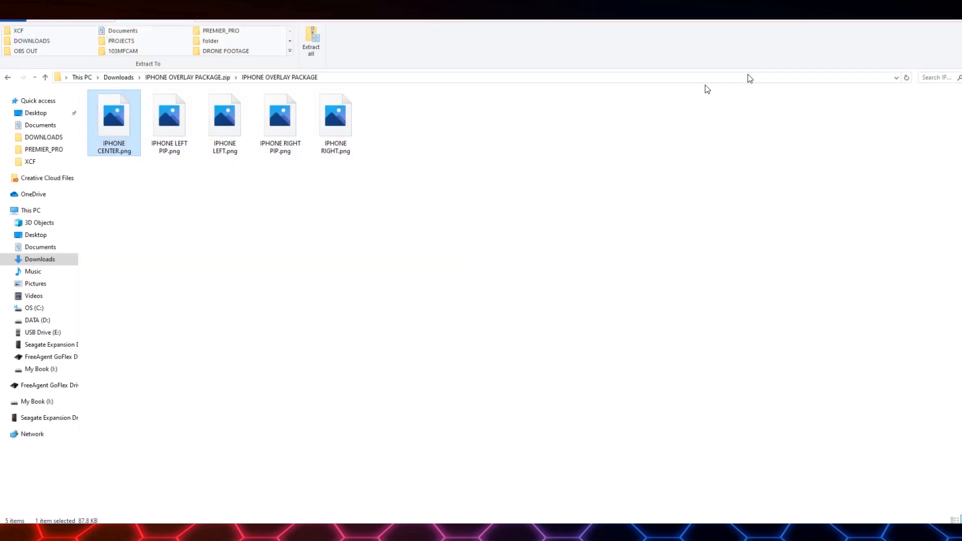
left_click(224, 117)
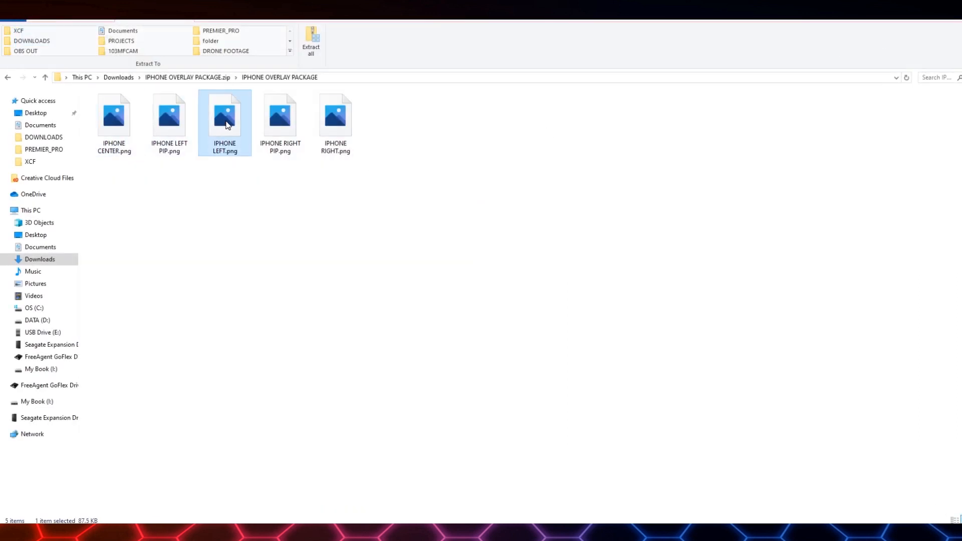
mouse_move(299, 195)
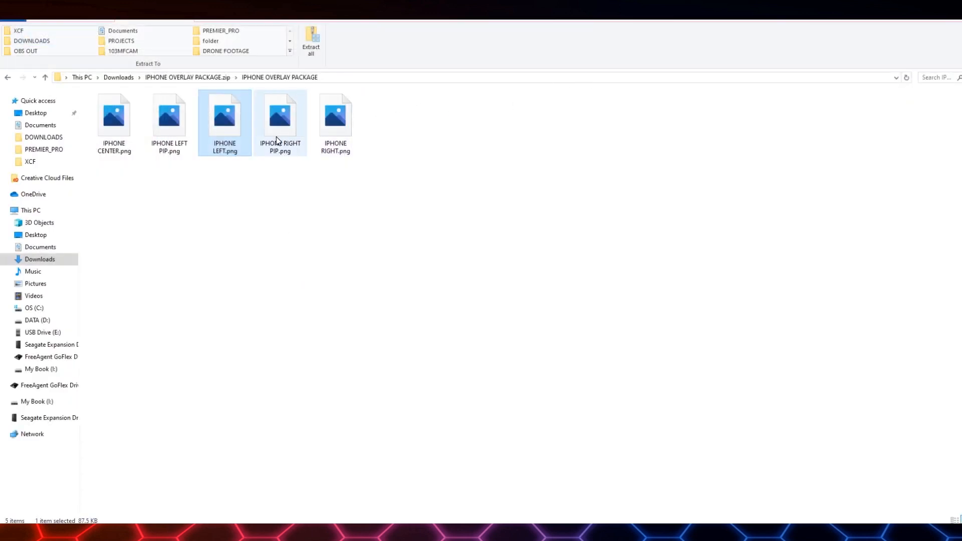
left_click(335, 115)
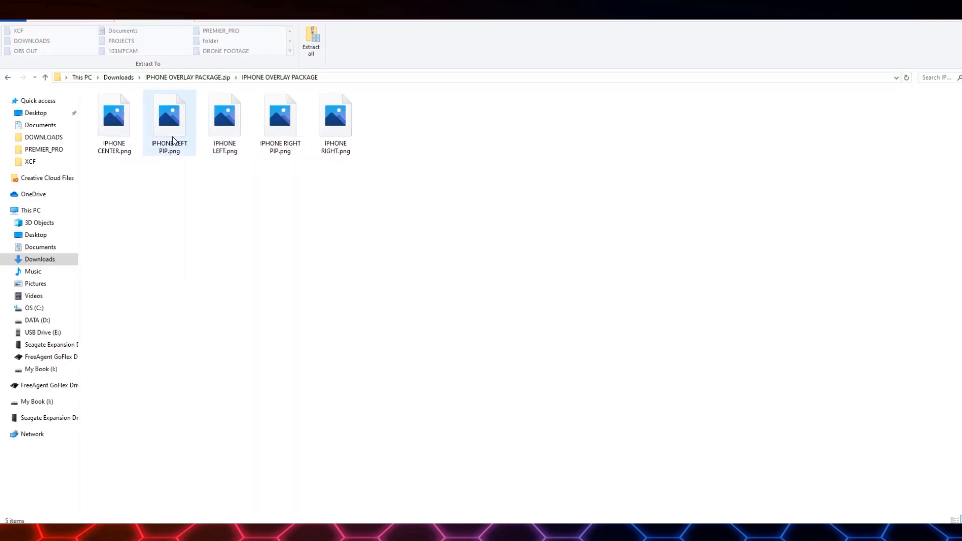
left_click(169, 117)
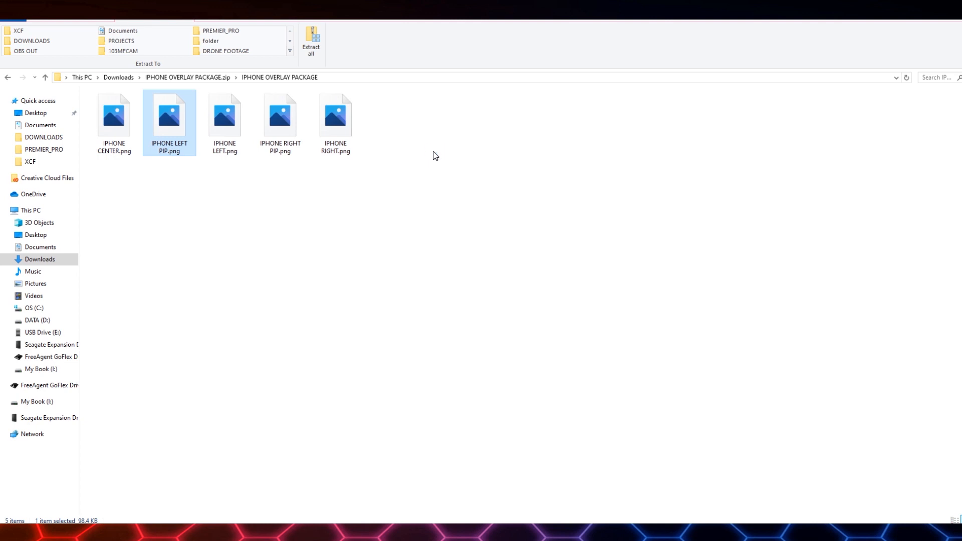
double_click(168, 115)
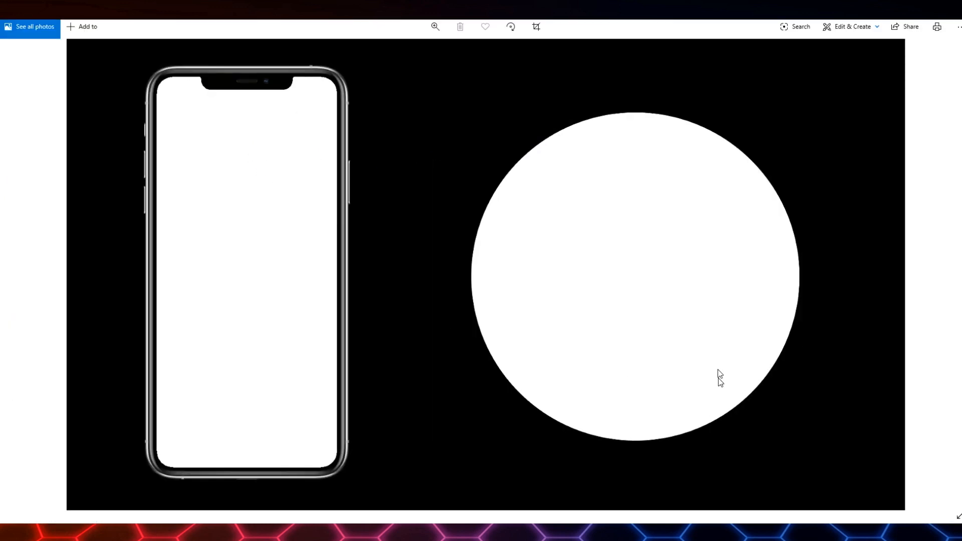
mouse_move(446, 459)
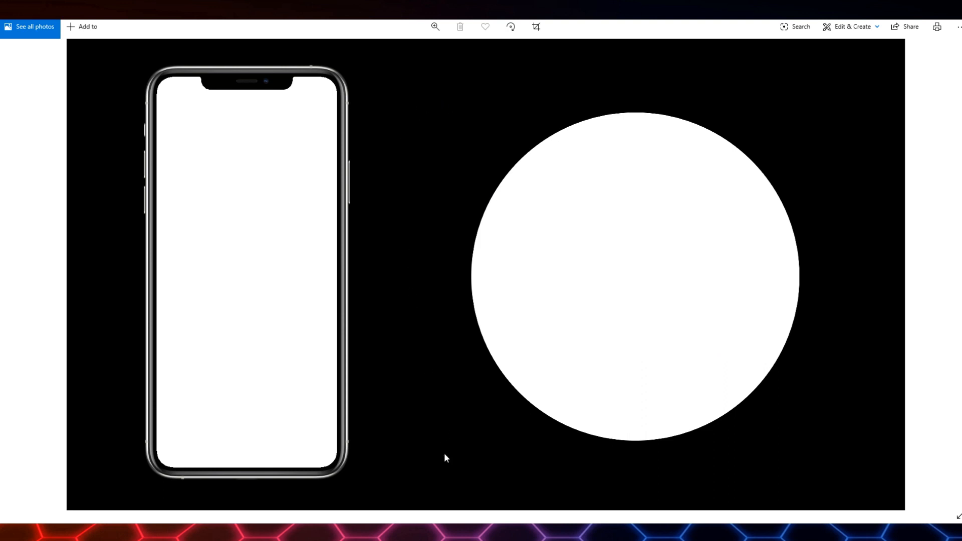
mouse_move(741, 153)
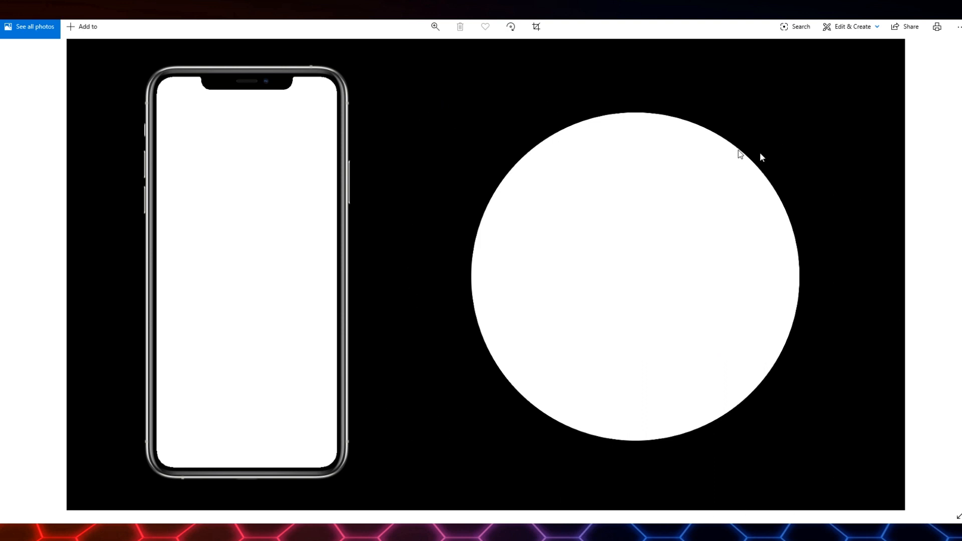
mouse_move(479, 241)
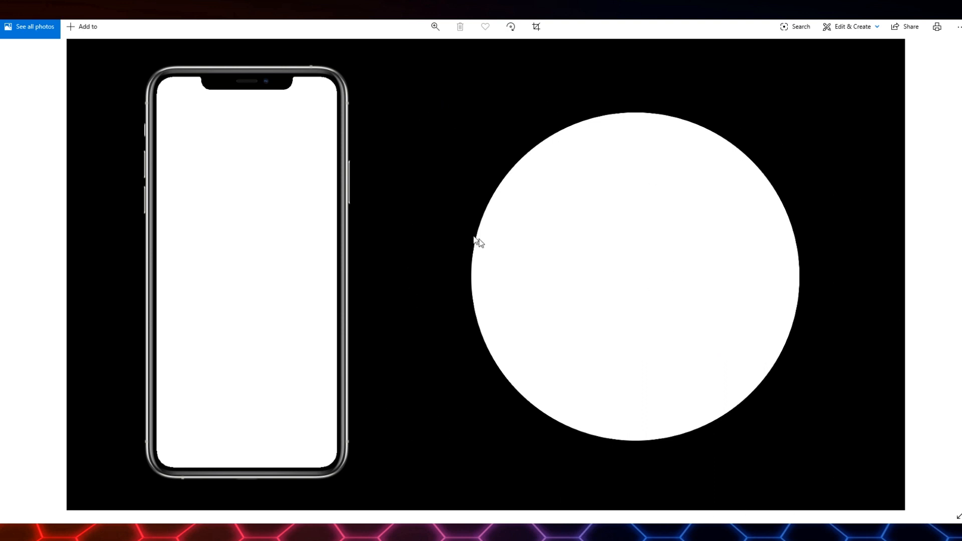
mouse_move(206, 323)
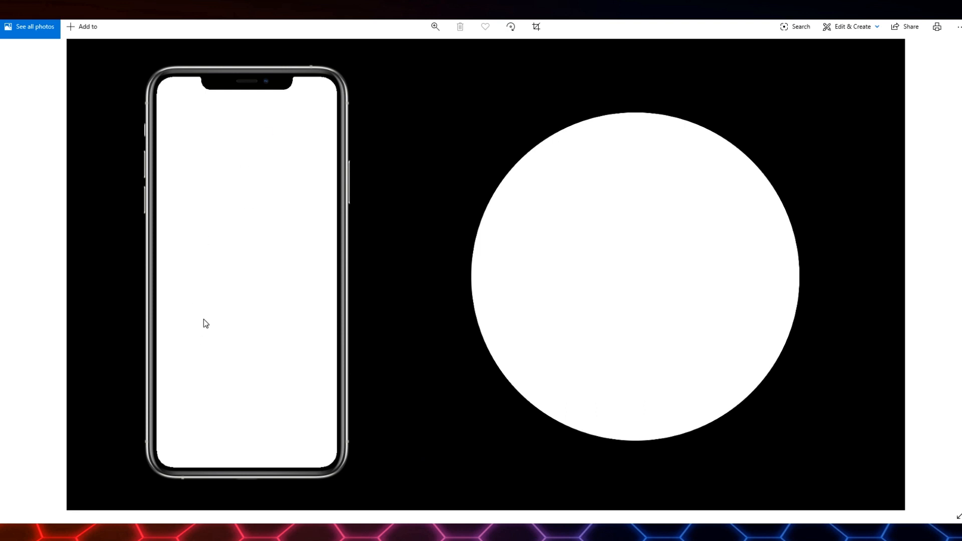
mouse_move(255, 186)
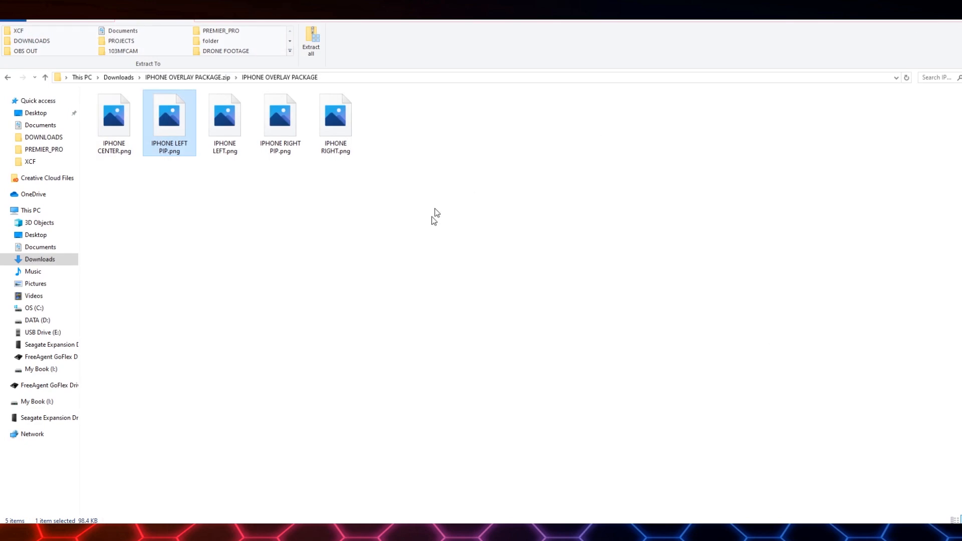
mouse_move(366, 191)
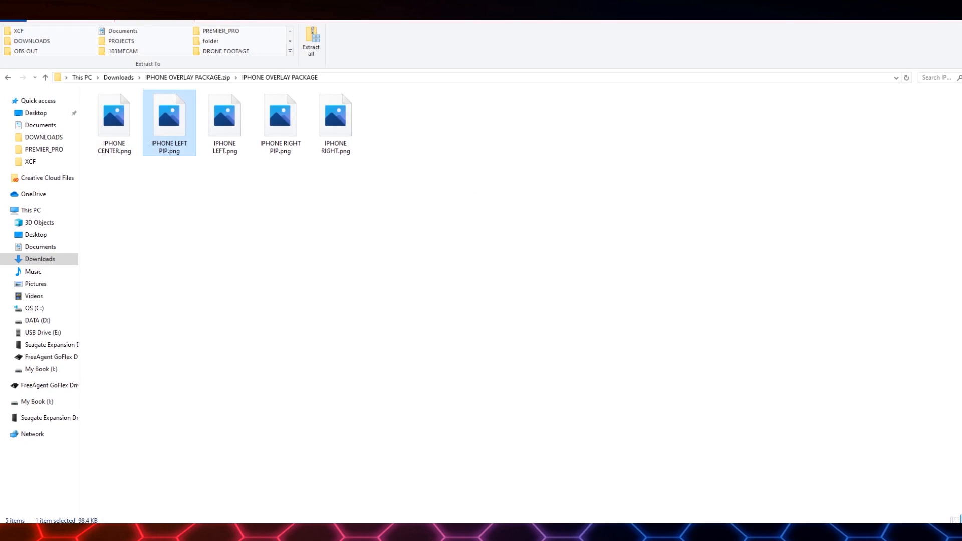
Step: Navigate back out of the overlay package toward Downloads
left_click(44, 77)
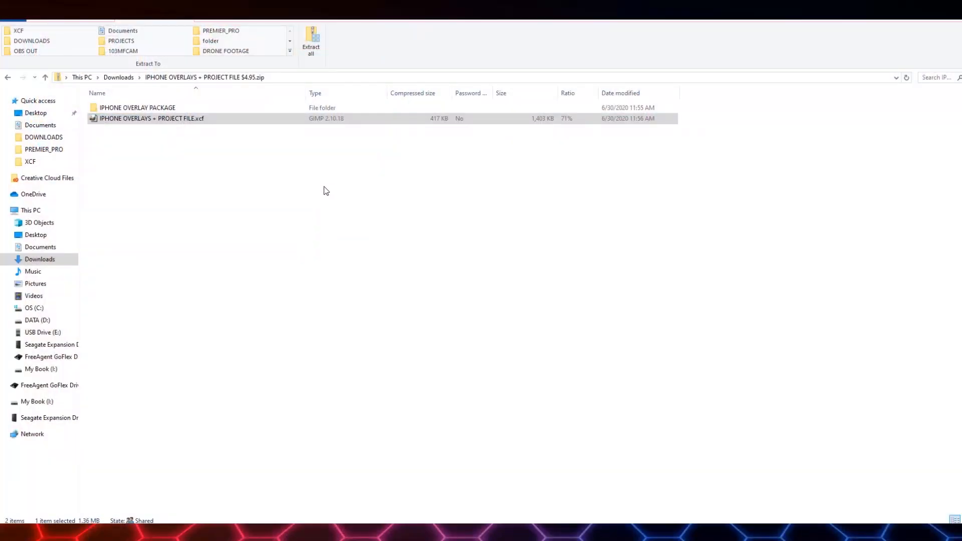
mouse_move(170, 131)
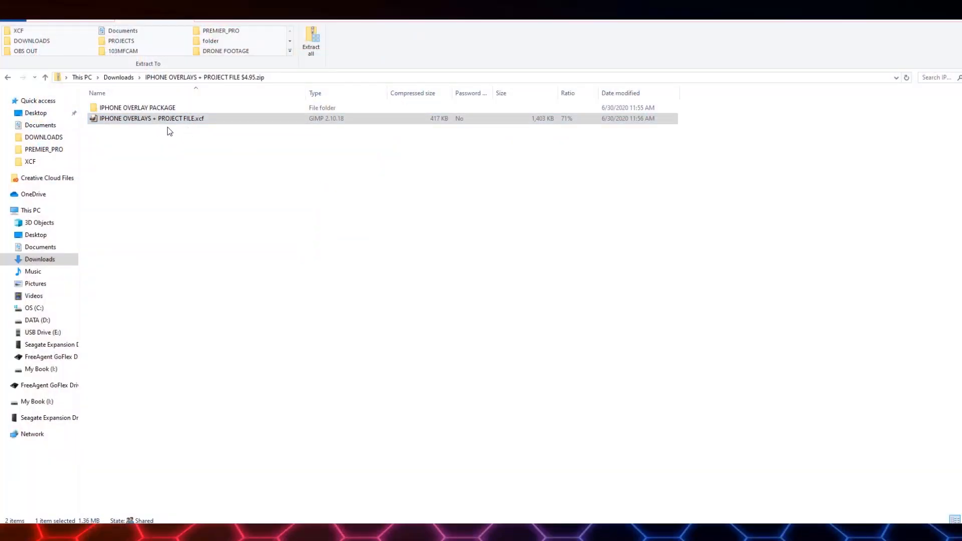
mouse_move(222, 144)
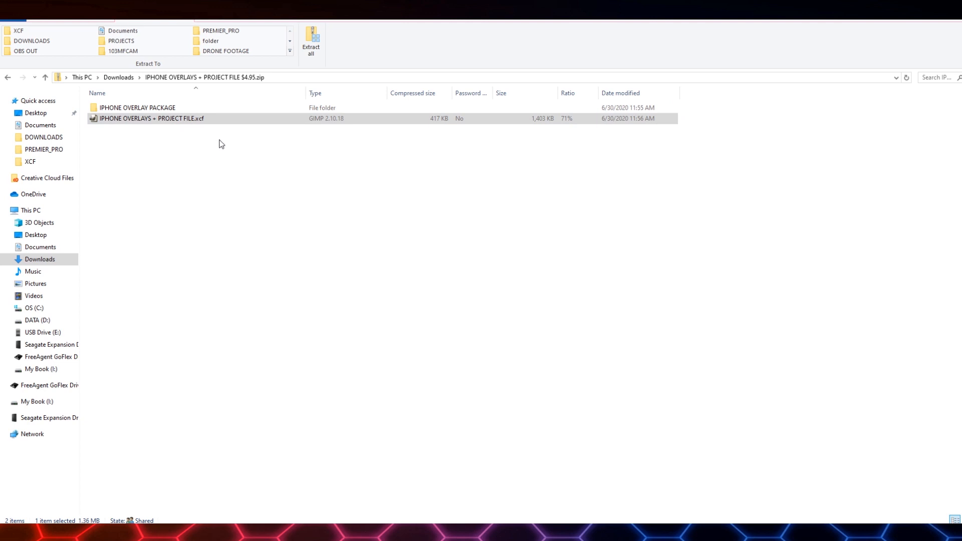